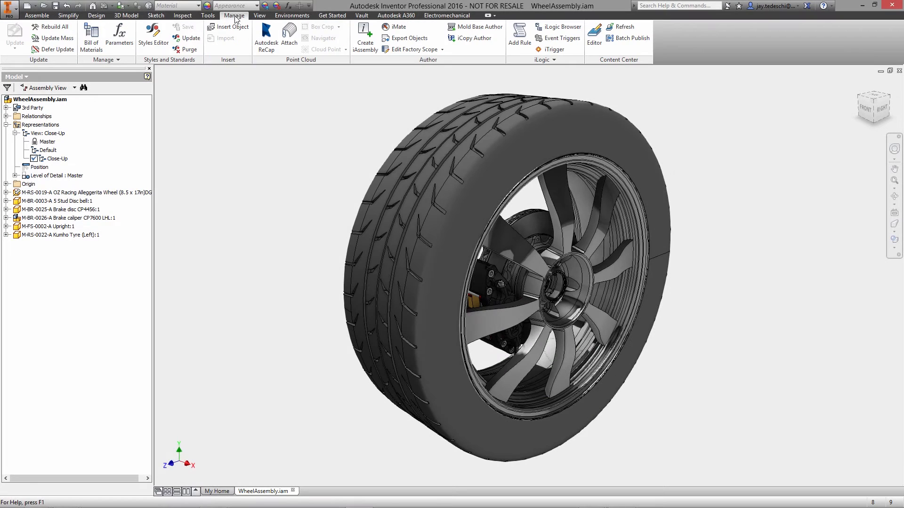
Create the True/False user parameter SpokeSlot (False) in the assembly parameters list
left_click(120, 35)
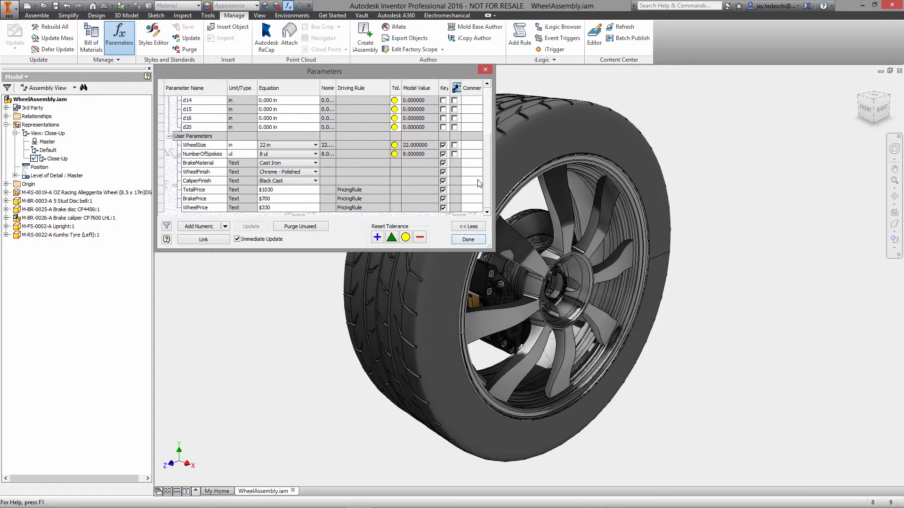
left_click(225, 226)
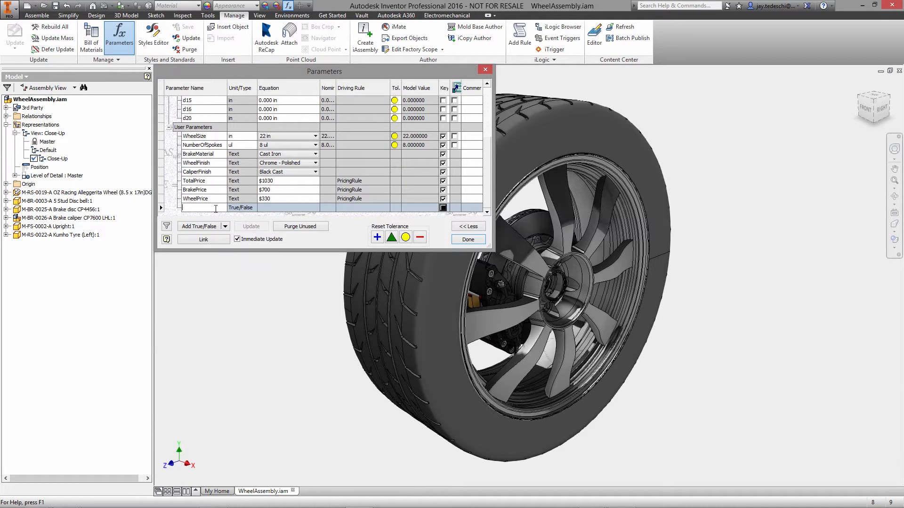
type("SpokeSlot")
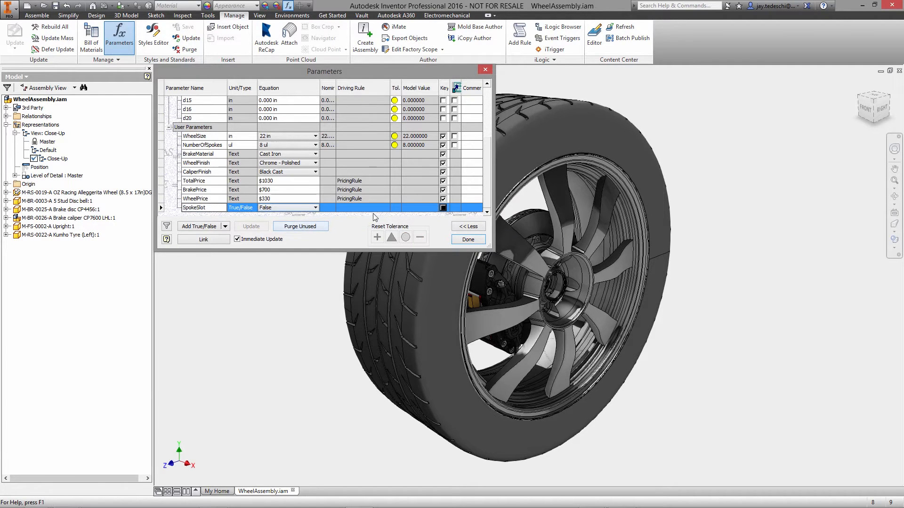
left_click(468, 239)
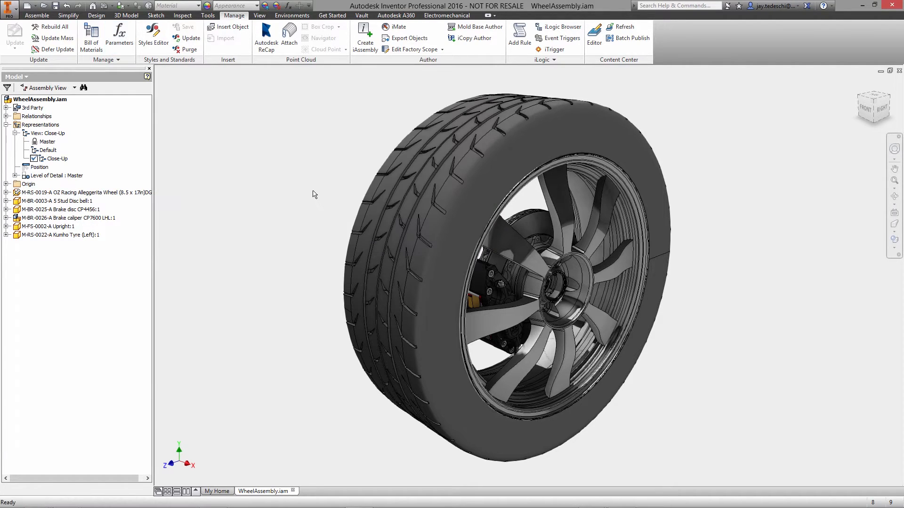
Bring the WheelConfig rule from the iLogic browser into the rule editor
left_click(558, 27)
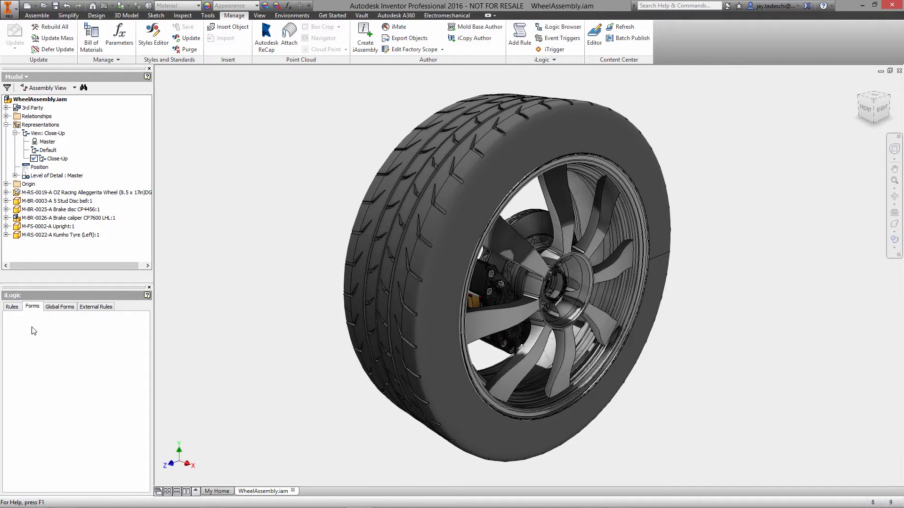
right_click(40, 325)
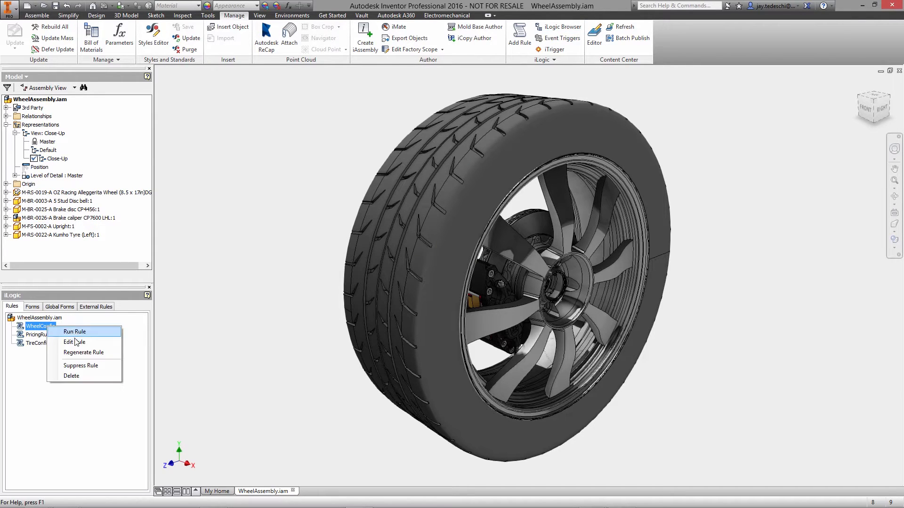
left_click(72, 342)
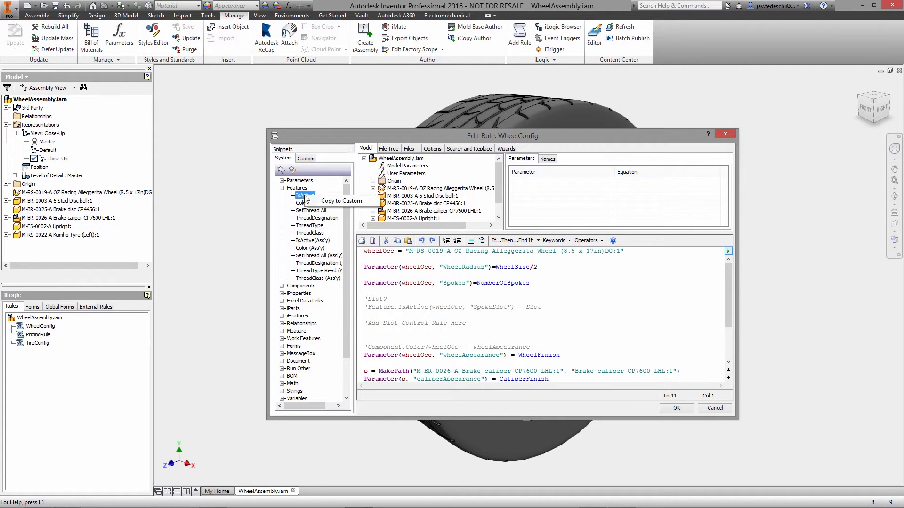
Insert a Feature.IsActive line on wheelOcc for the "SpokeSlot" feature into the rule
double_click(304, 196)
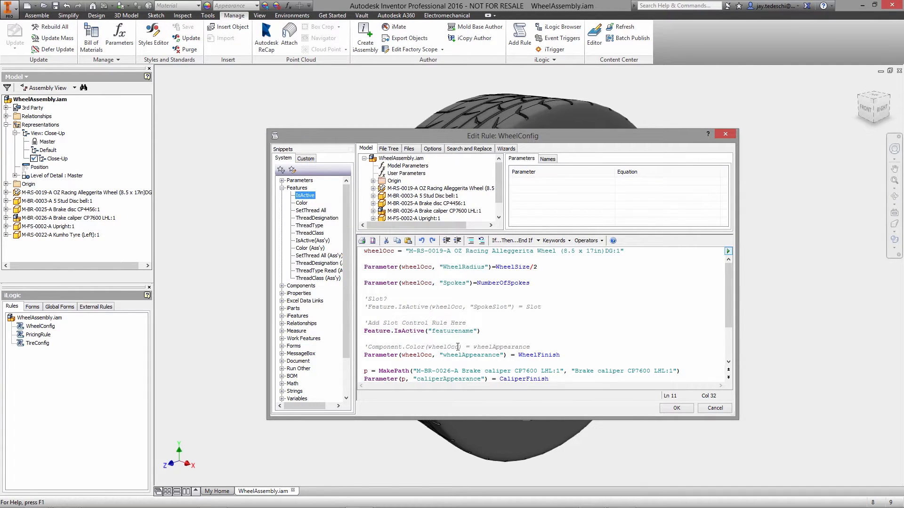
double_click(417, 283)
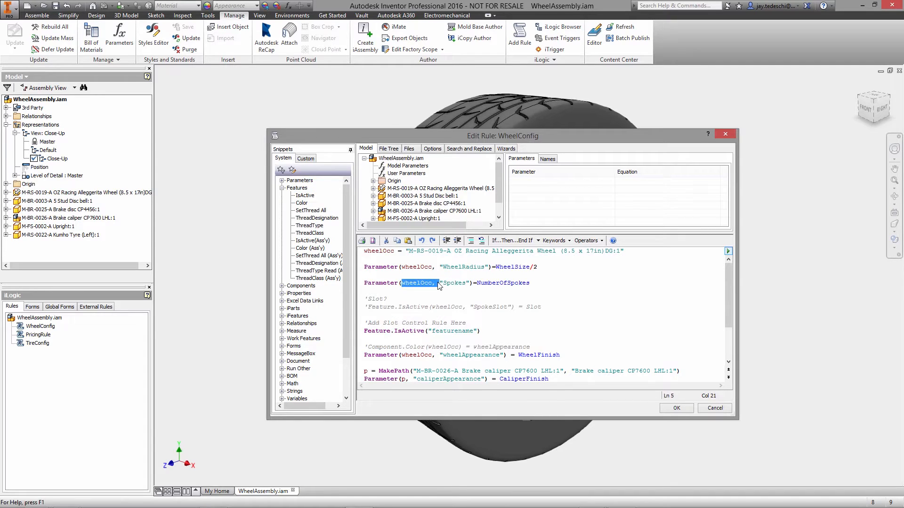
left_click(431, 330)
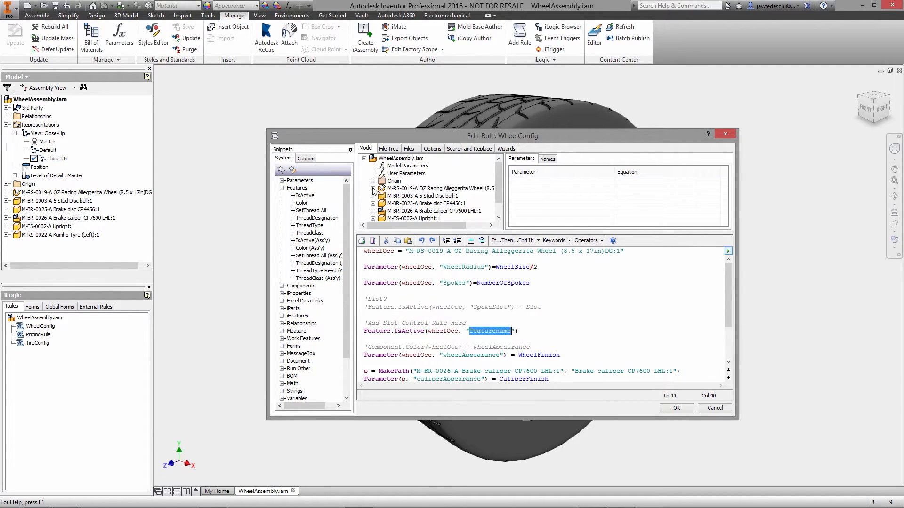
scroll("down", 3)
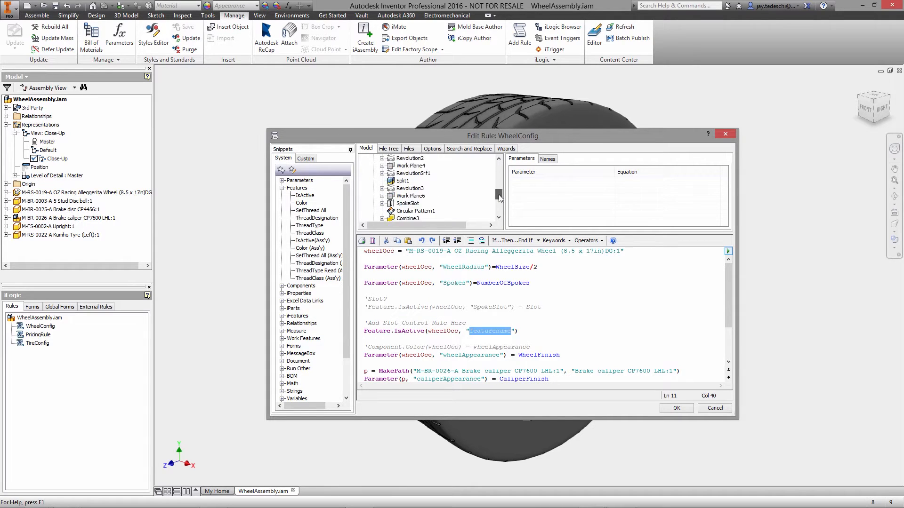
left_click(408, 173)
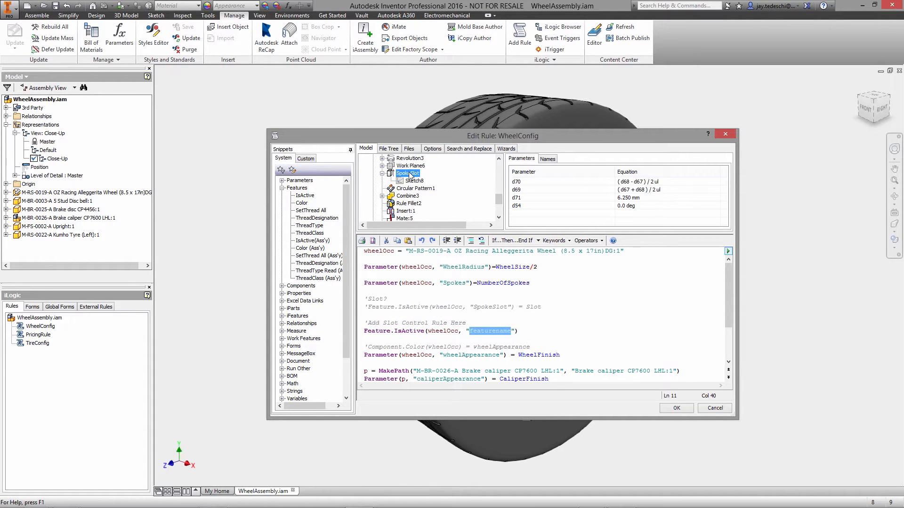
type("SpokeSlot")
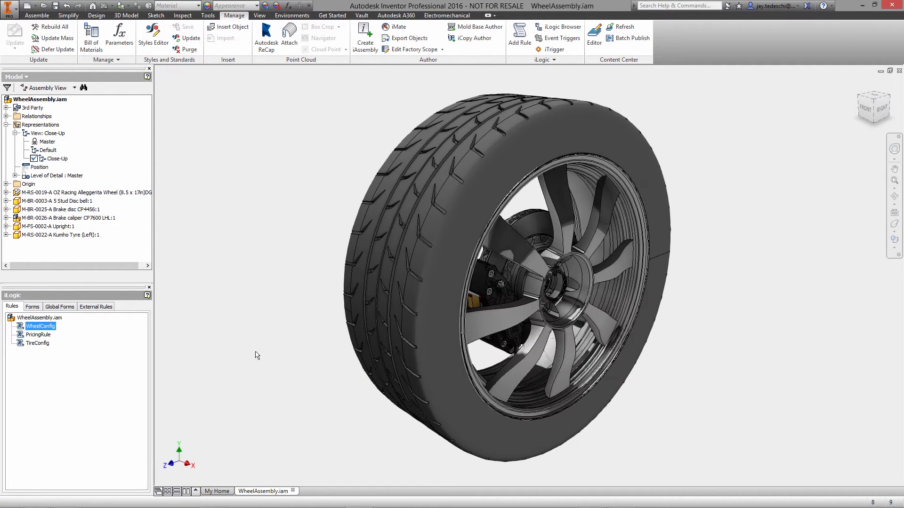
Create the Wheel Configuration iLogic form including the SpokeSlot parameter and save it
left_click(32, 306)
type("Wheel")
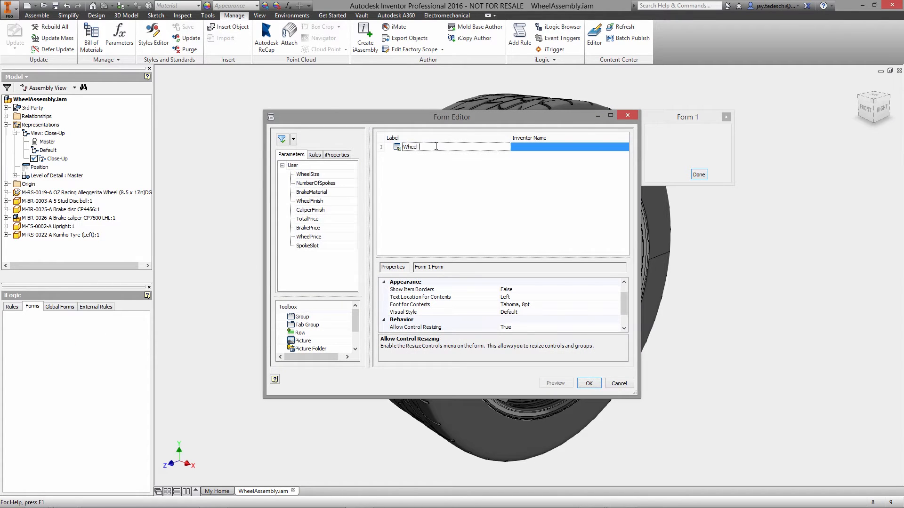
type("Configuration")
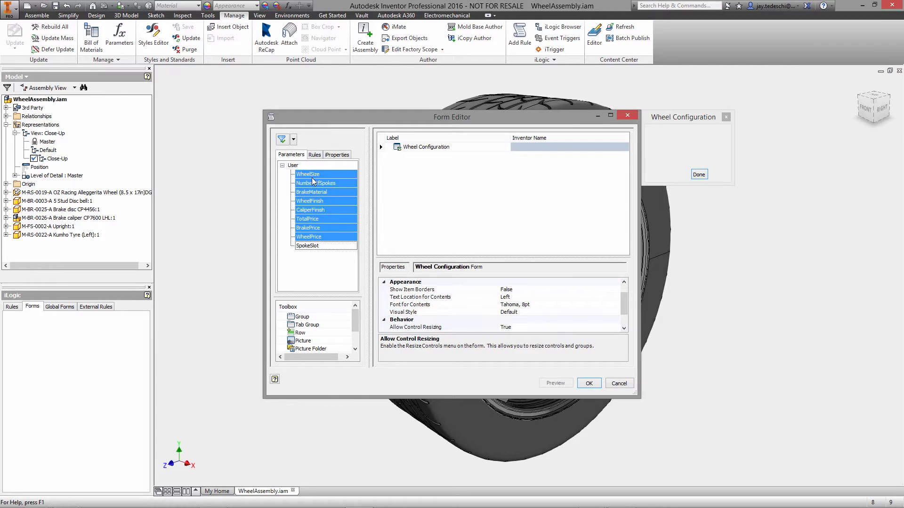
left_click(307, 244)
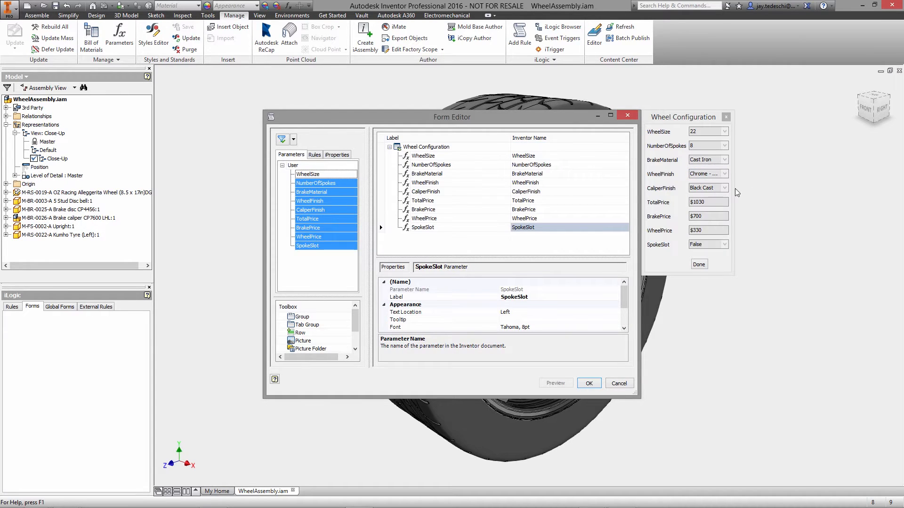
left_click(587, 383)
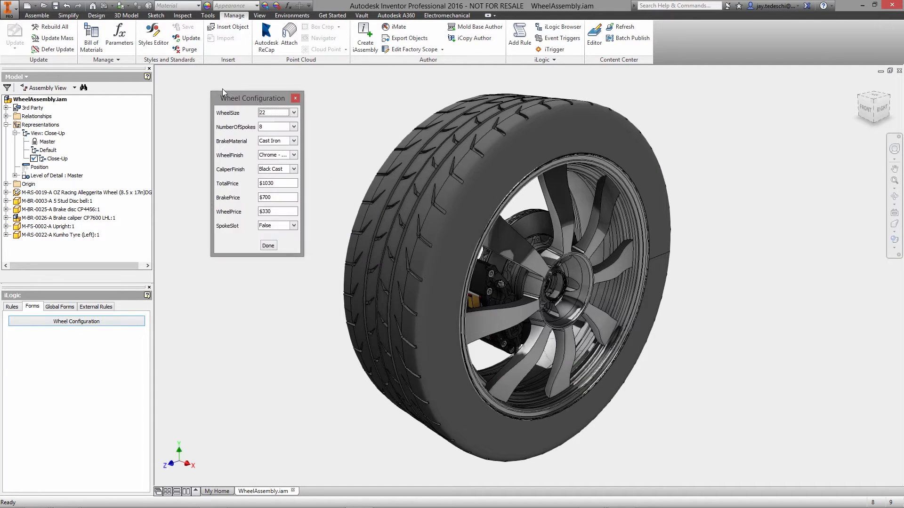
Enlarge the form and test different wheel configuration and finish options
left_click_drag(252, 97, 246, 85)
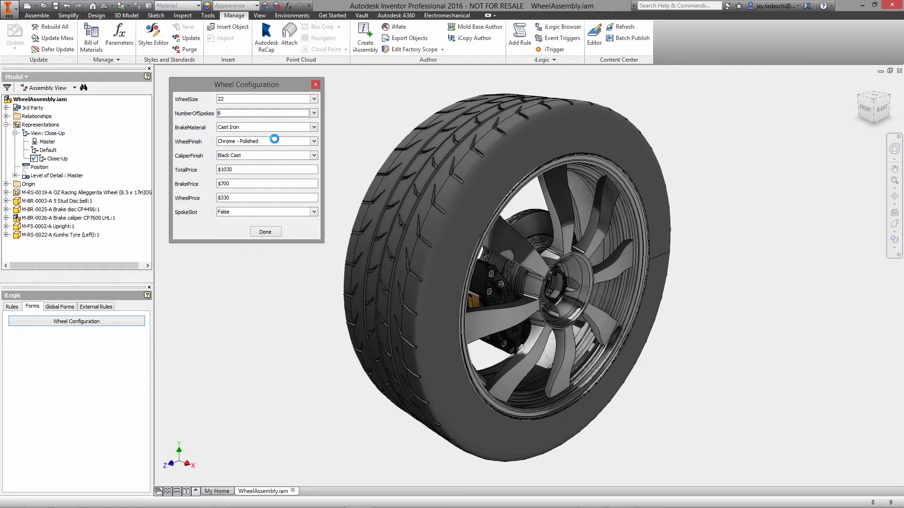
left_click(267, 127)
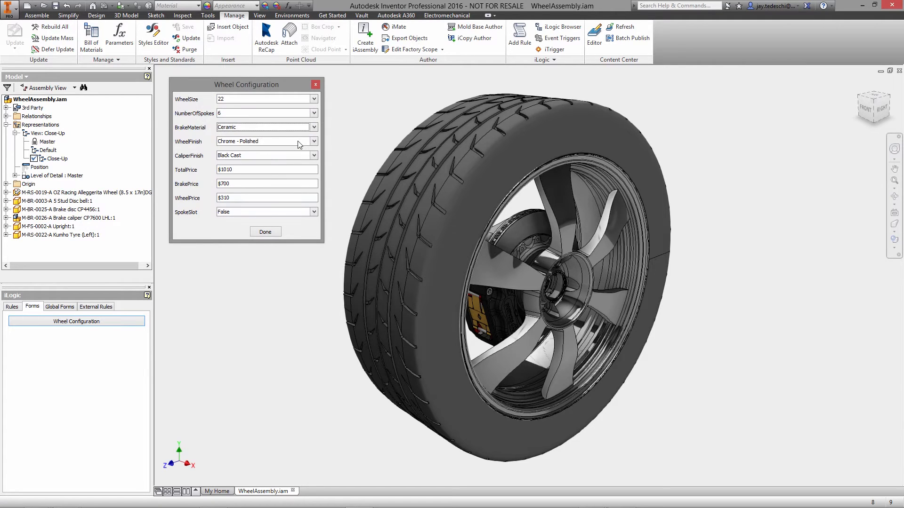
left_click(312, 141)
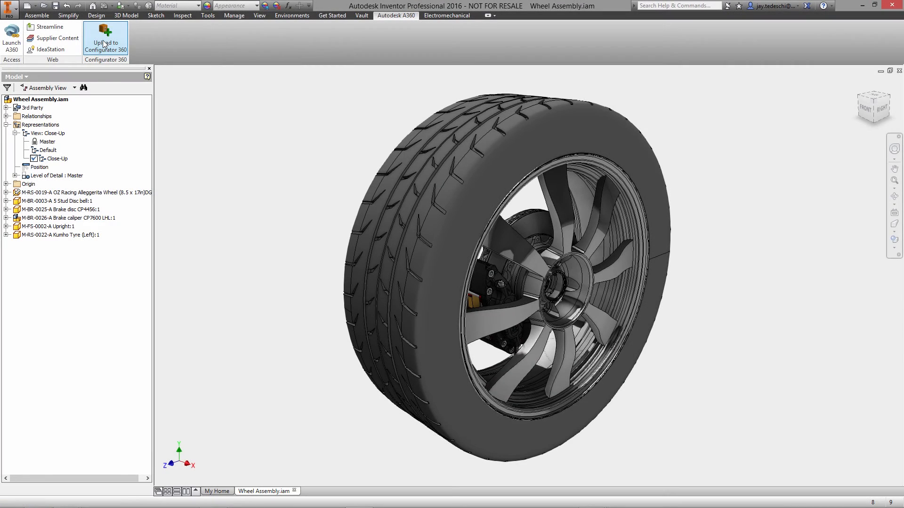
Upload the assembly to Configurator 360 as the new design Wheel Assembly with all folder files
left_click(105, 39)
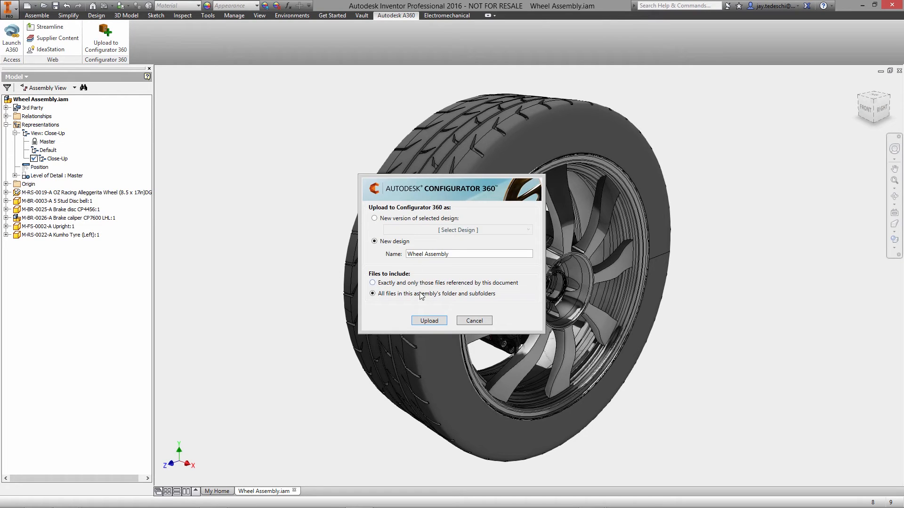
left_click(428, 320)
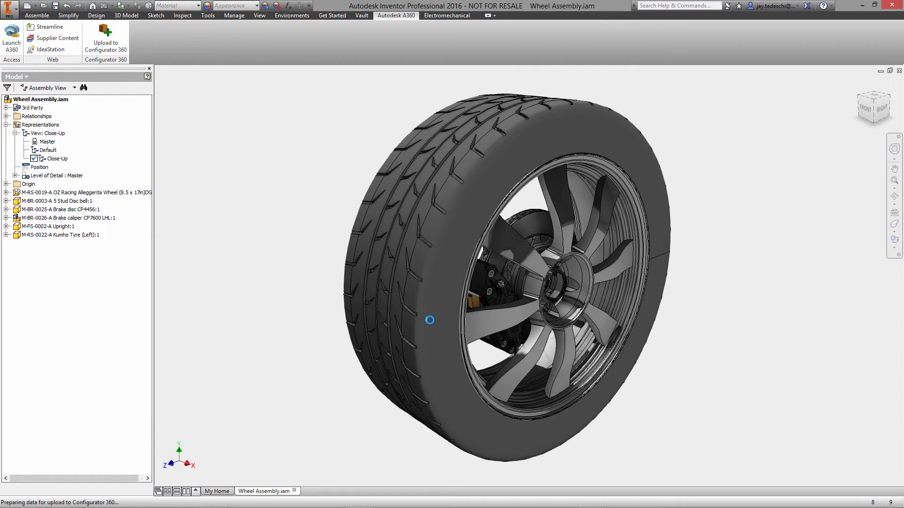
left_click(106, 45)
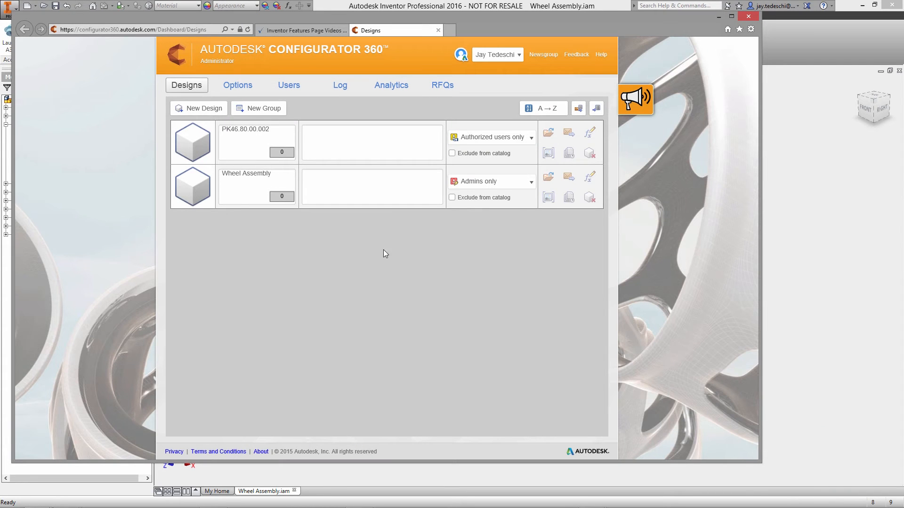
Set Wheel Assembly to Unrestricted viewing, review its parameters, and launch it in the configurator
left_click(491, 180)
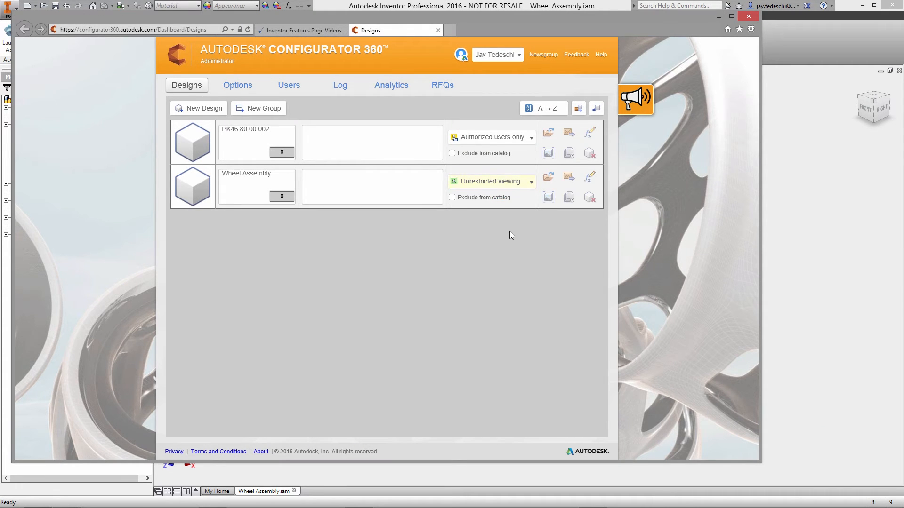
left_click(587, 176)
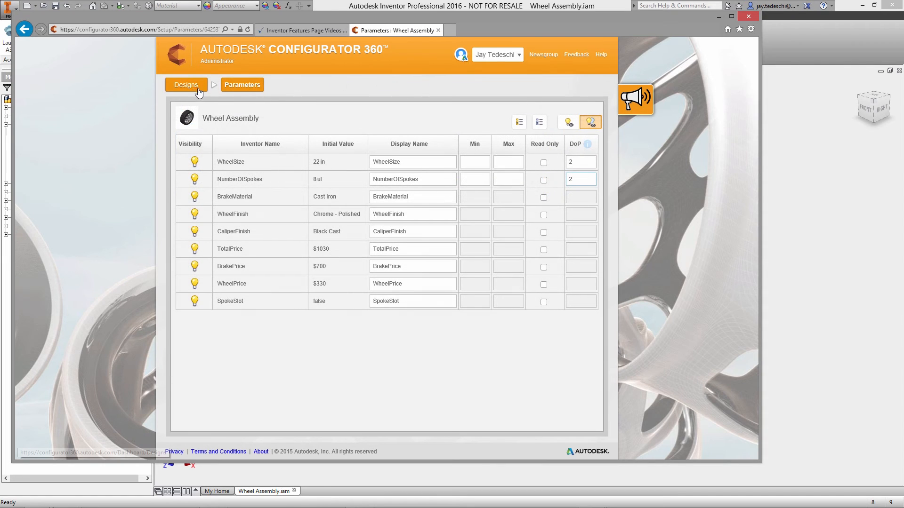
left_click(186, 85)
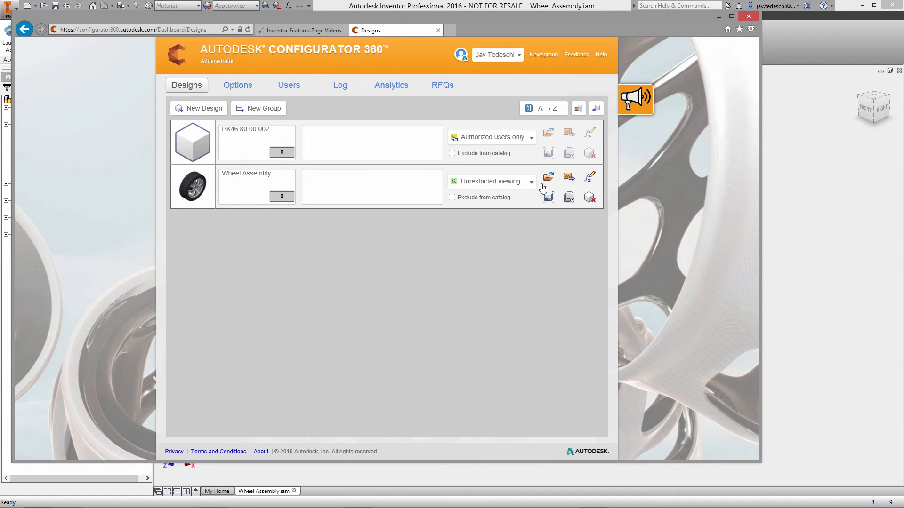
left_click(548, 177)
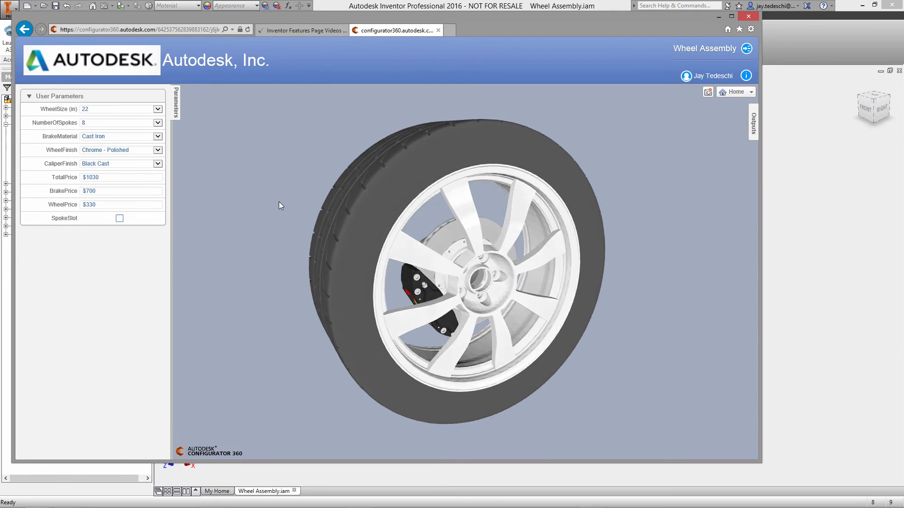
Set 6 spokes, Ceramic brakes and a new wheel finish, then show the available output formats
left_click(150, 122)
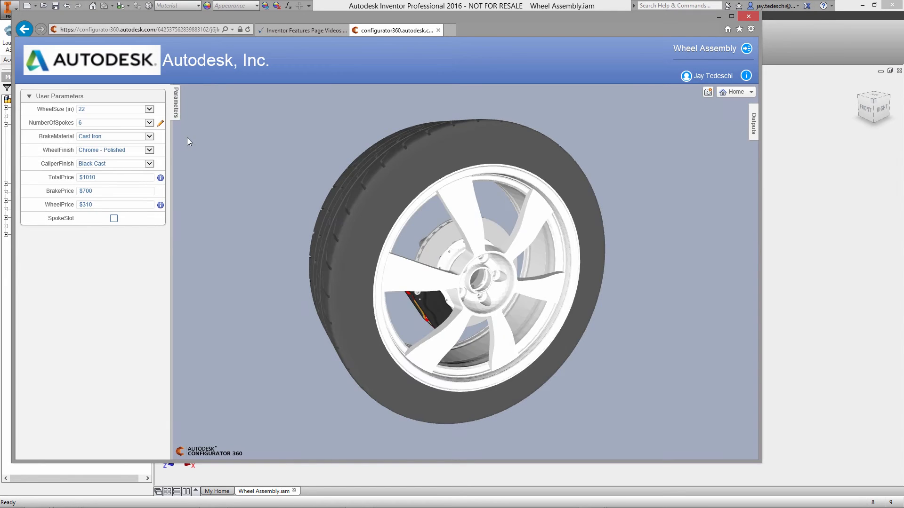
left_click(149, 136)
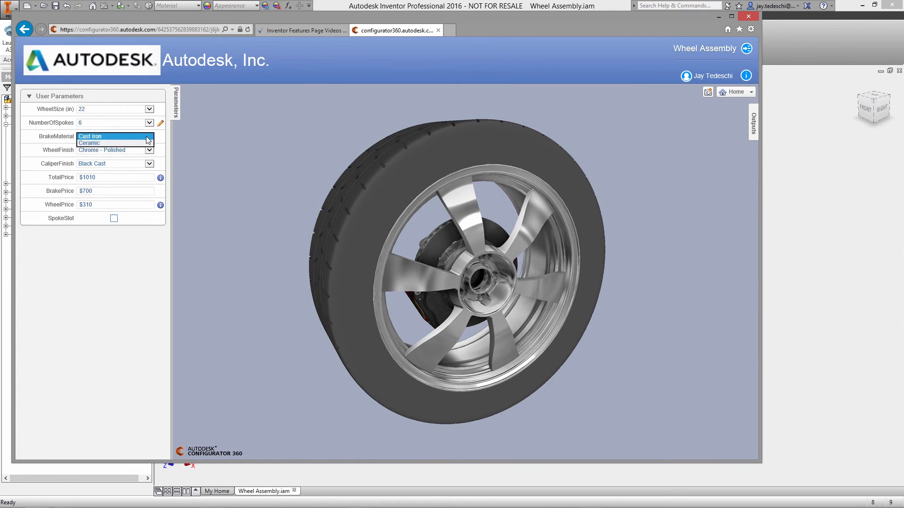
left_click(89, 143)
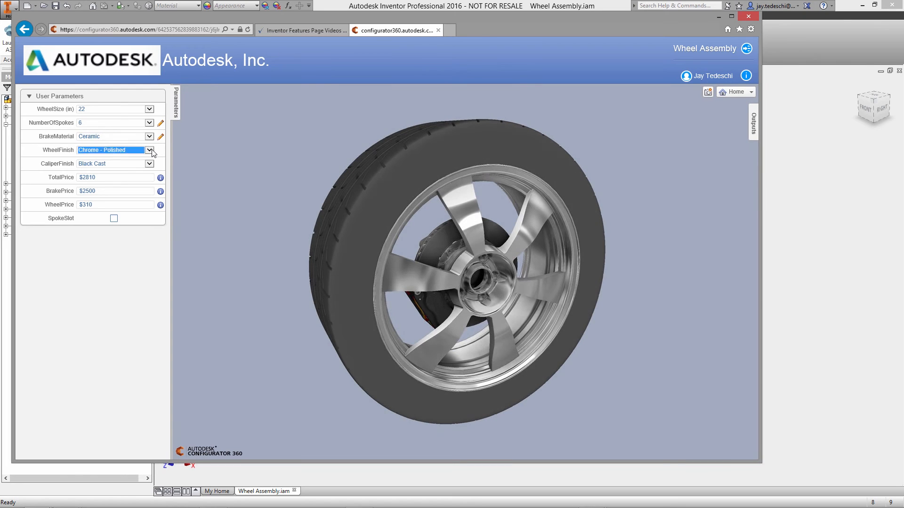
left_click(148, 150)
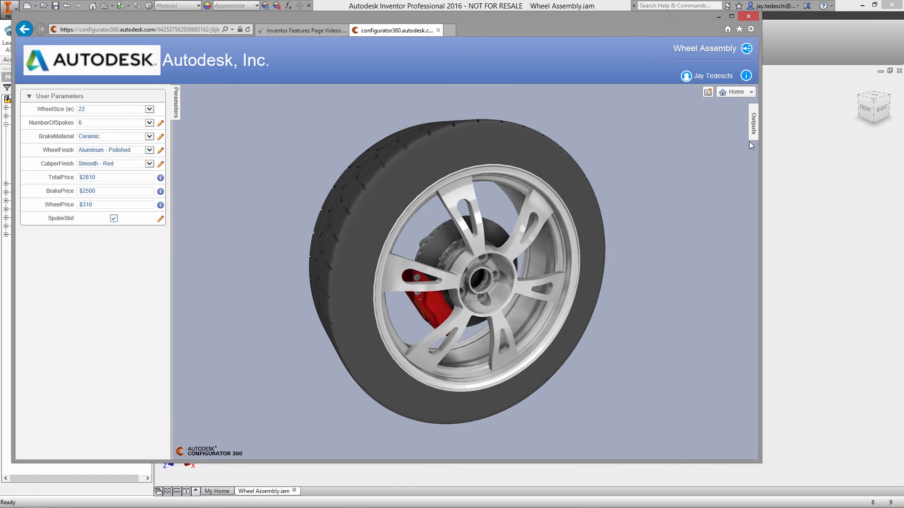
left_click(753, 122)
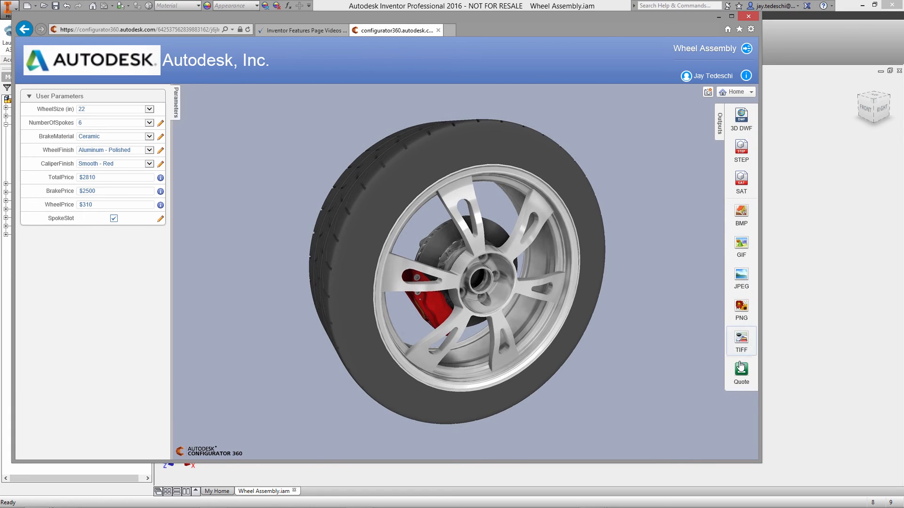
Generate Quote.pdf for the configuration and read through it zoomed in Acrobat Reader
left_click(740, 369)
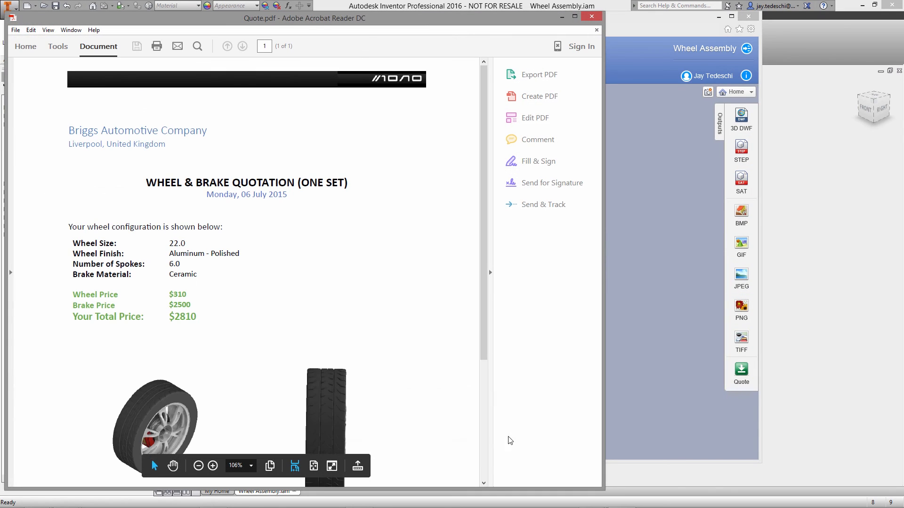
left_click(213, 466)
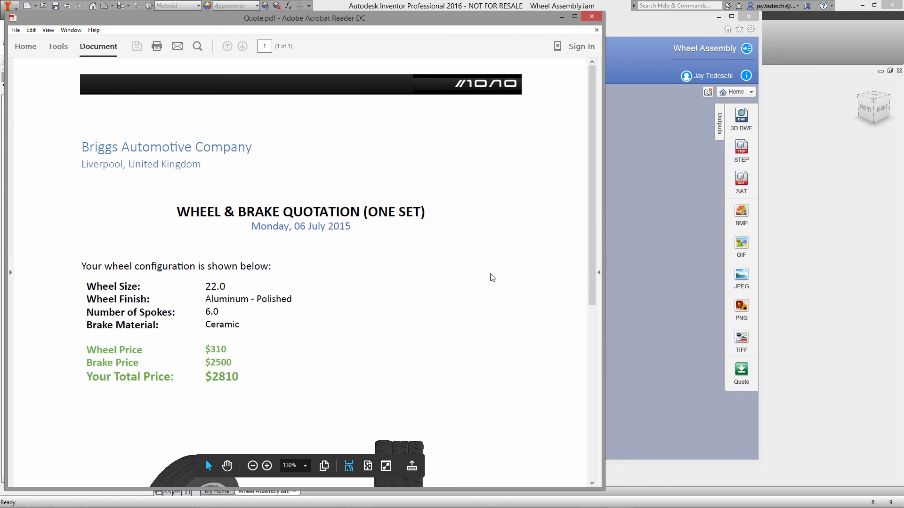
scroll("up", 3)
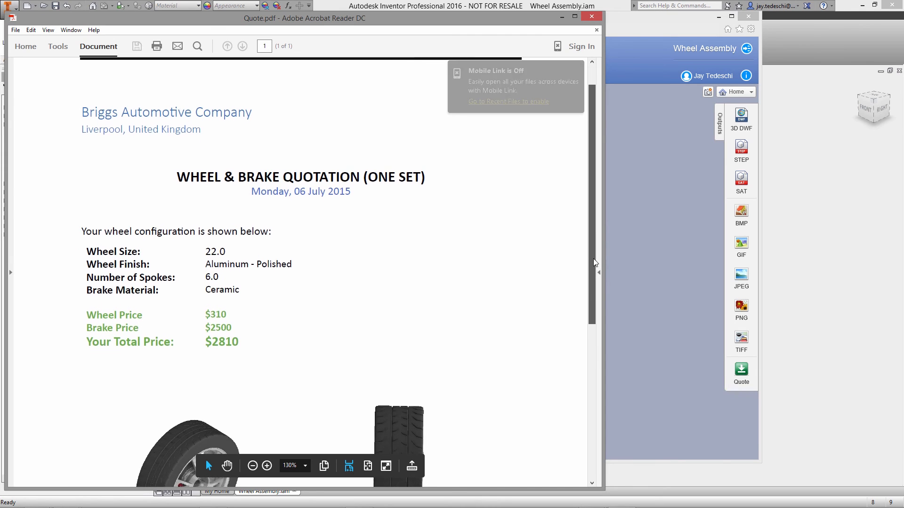
scroll("down", 3)
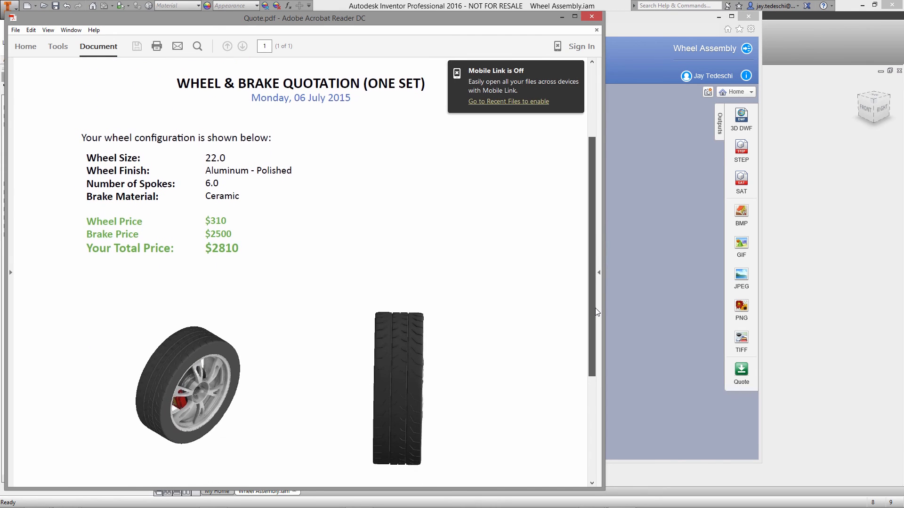